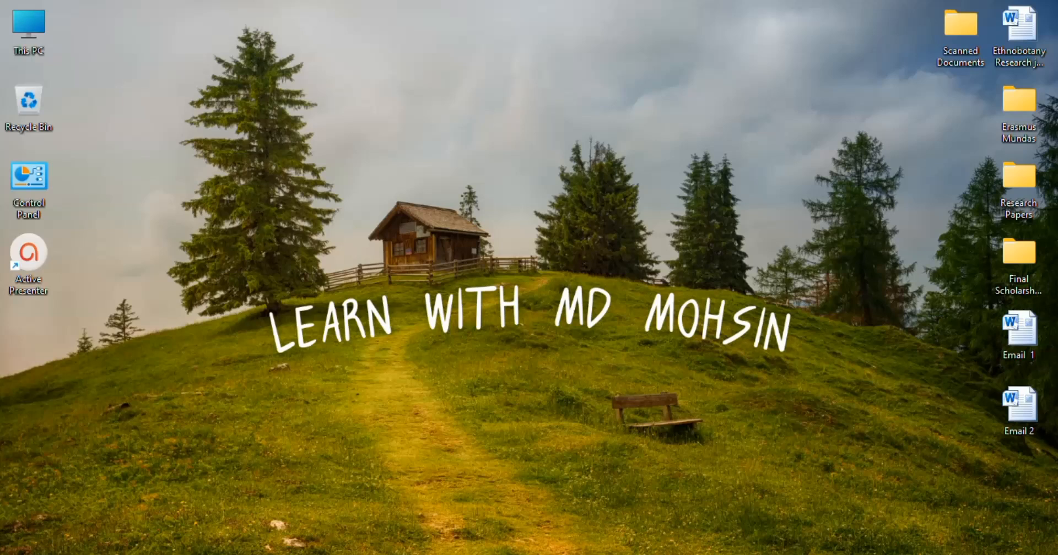
pyautogui.moveTo(734, 154)
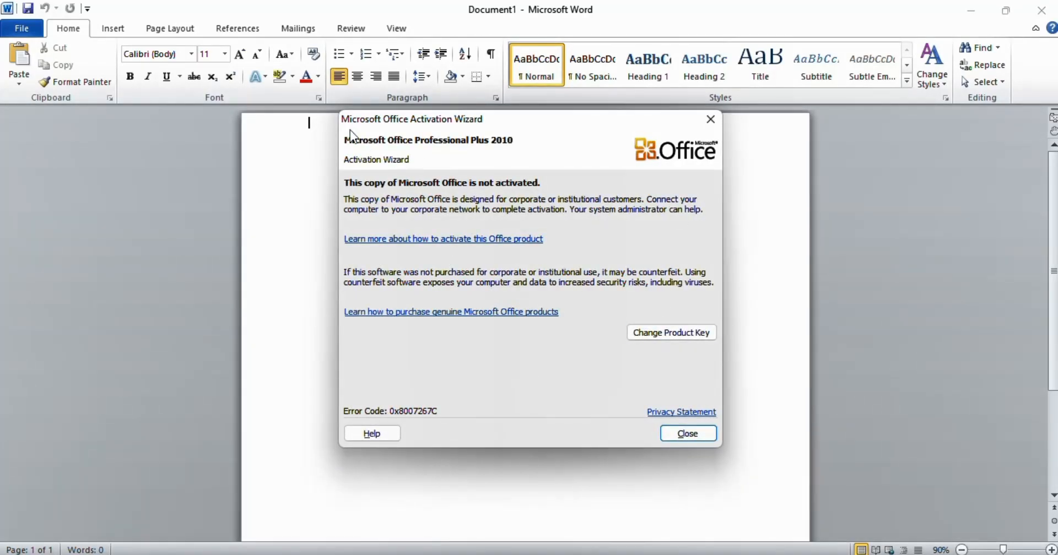
pyautogui.moveTo(489, 130)
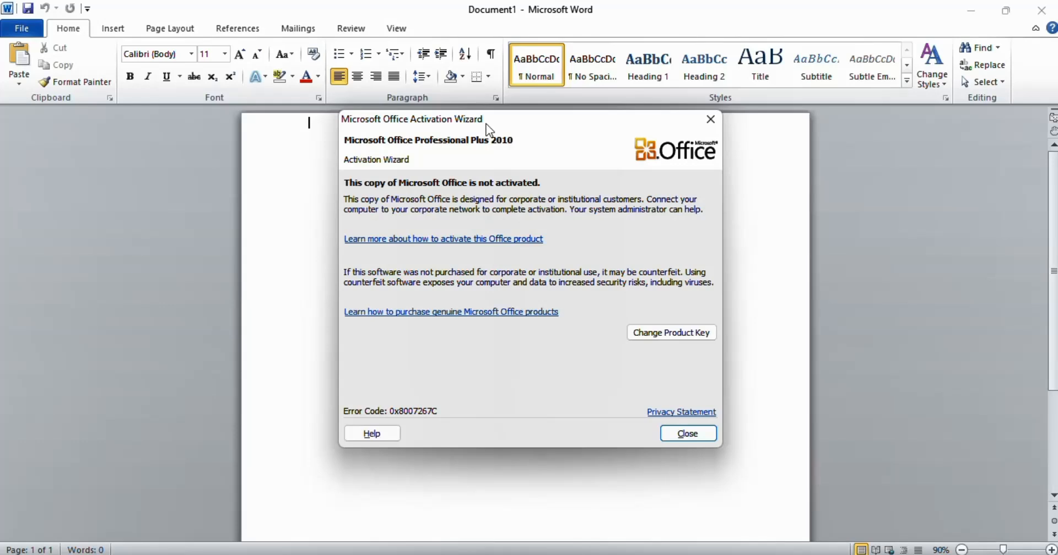
pyautogui.moveTo(451, 191)
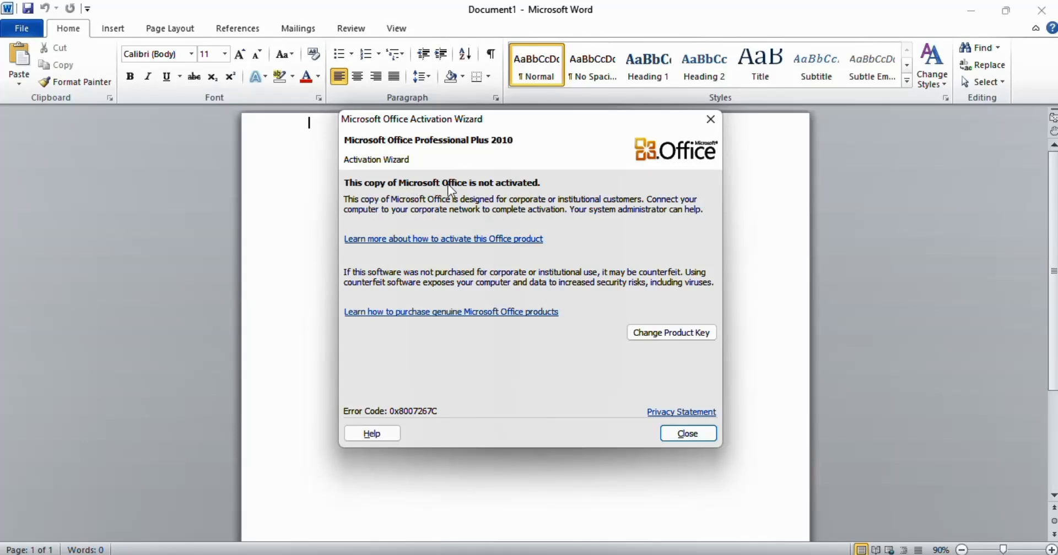
pyautogui.moveTo(596, 138)
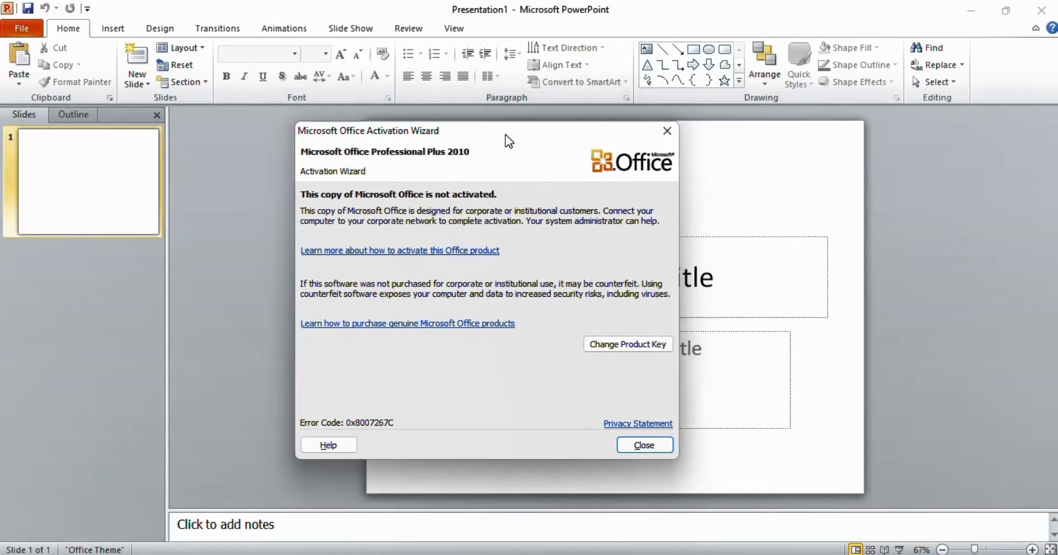
# - Close PowerPoint after seeing the Office not-activated message, returning to the desktop
pyautogui.click(642, 445)
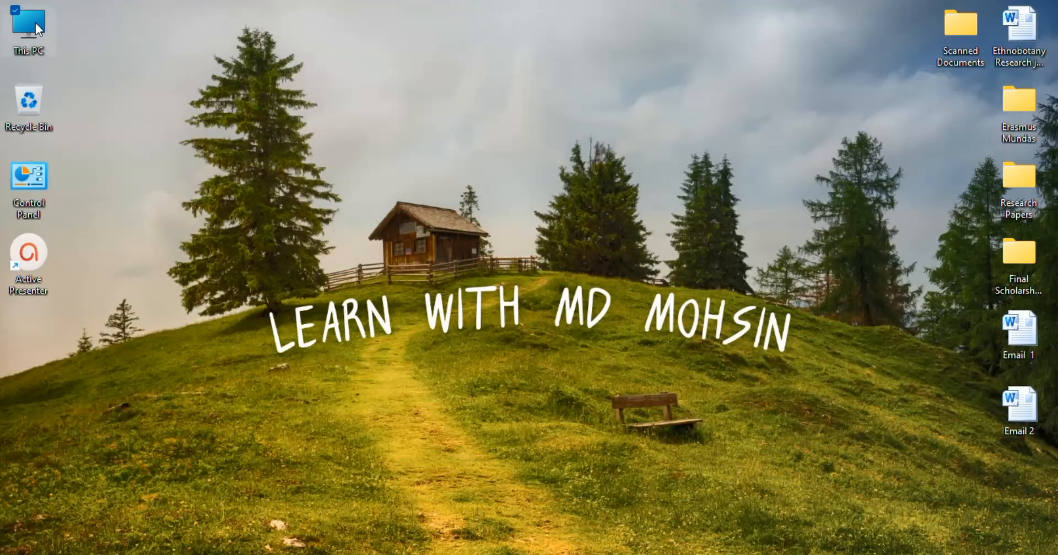
# - Browse from This PC into C:\Program Files (x86)\Common Files
pyautogui.doubleClick(28, 27)
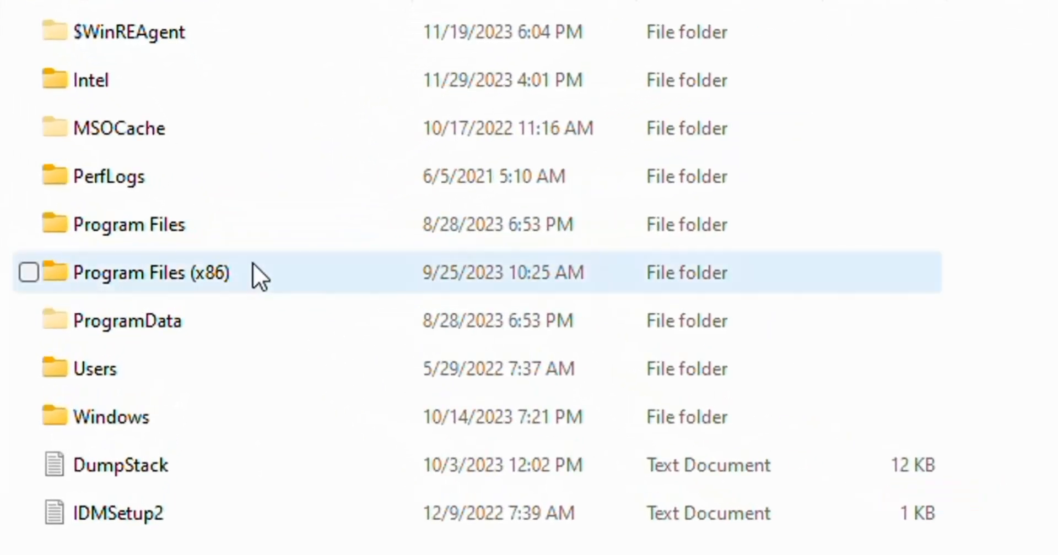
pyautogui.click(143, 257)
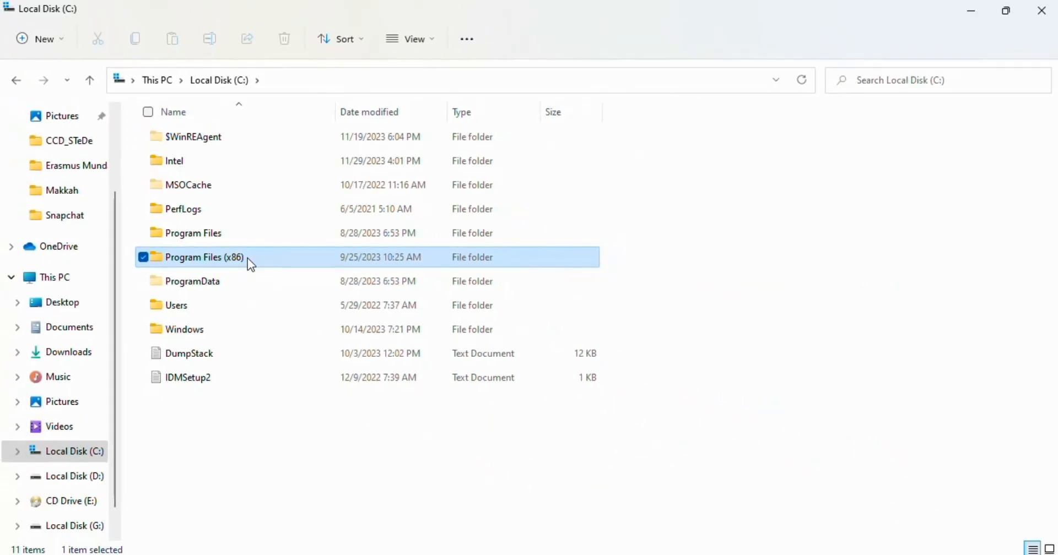
pyautogui.doubleClick(203, 256)
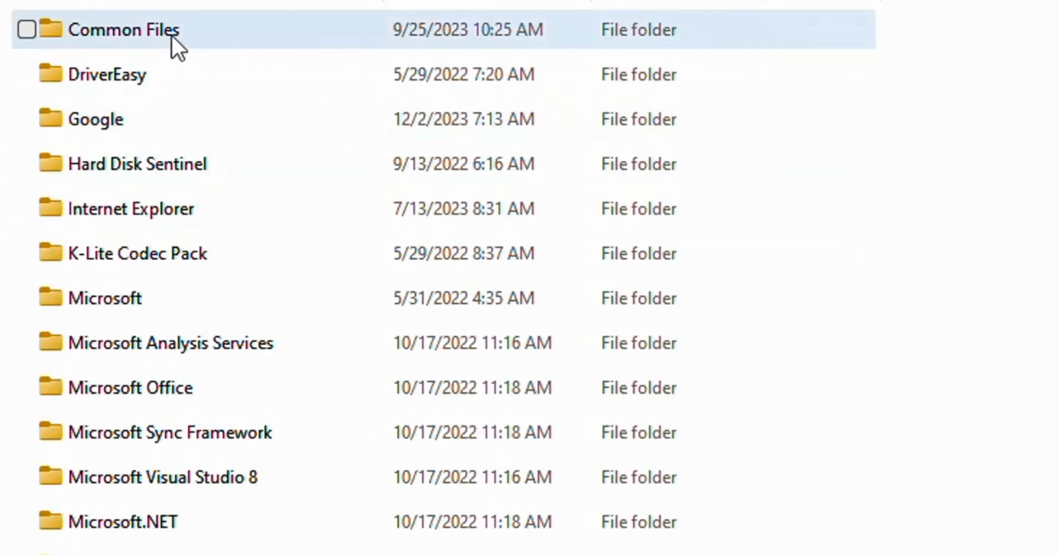
pyautogui.doubleClick(121, 29)
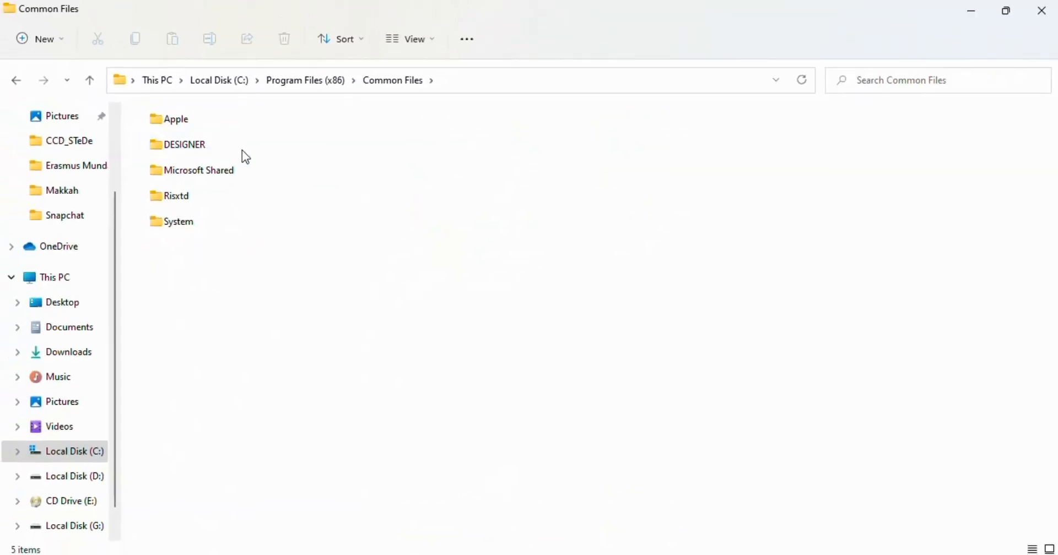
pyautogui.moveTo(196, 169)
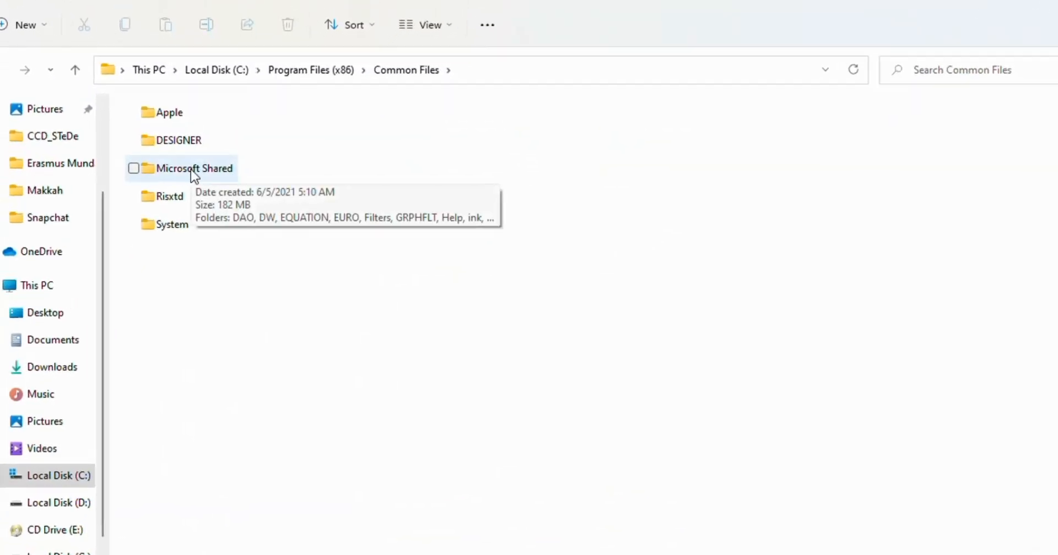
# - Enter Microsoft Shared\OfficeSoftwareProtectionPlatform where OSPPREARM is listed
pyautogui.doubleClick(194, 168)
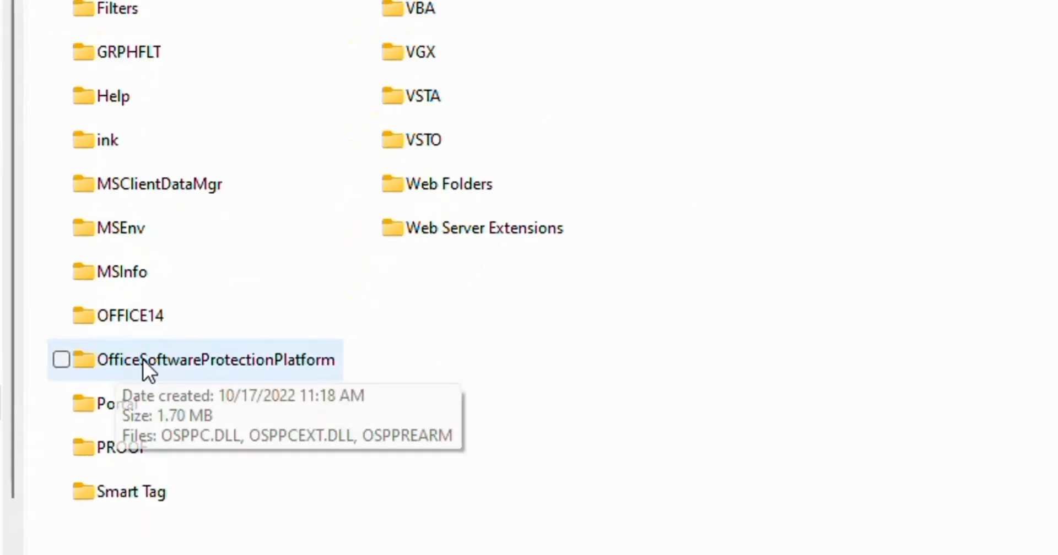
pyautogui.doubleClick(214, 359)
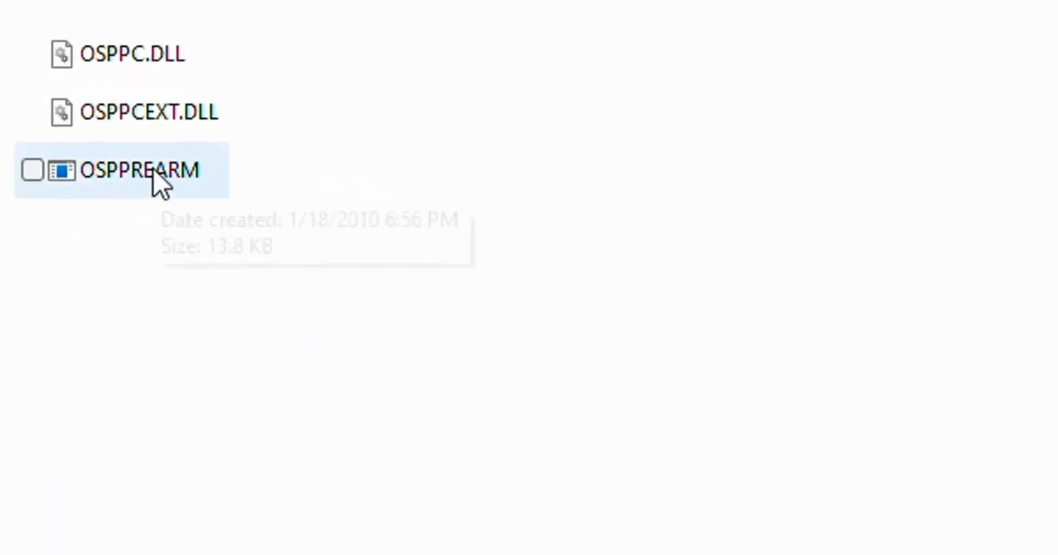
pyautogui.moveTo(203, 188)
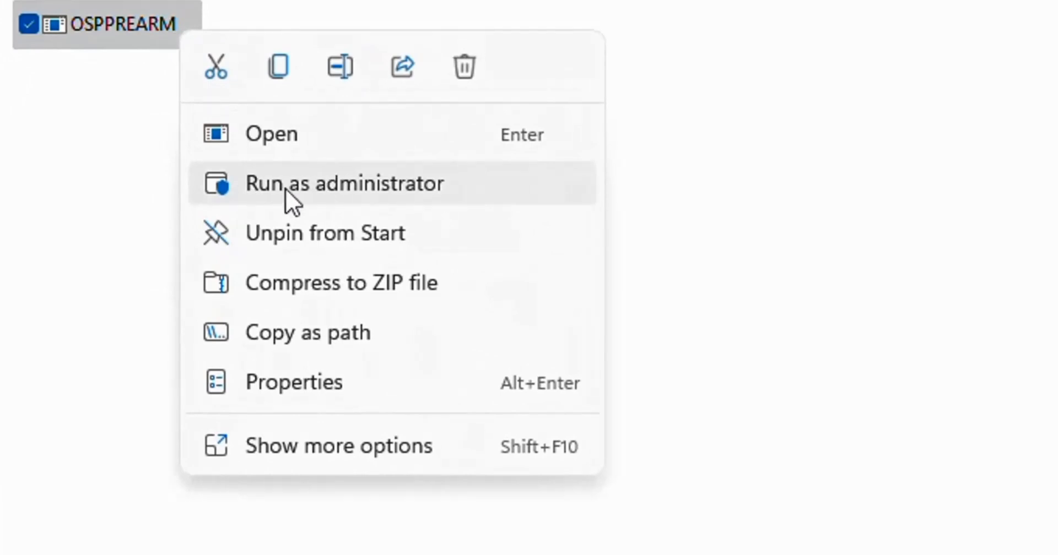
pyautogui.moveTo(347, 206)
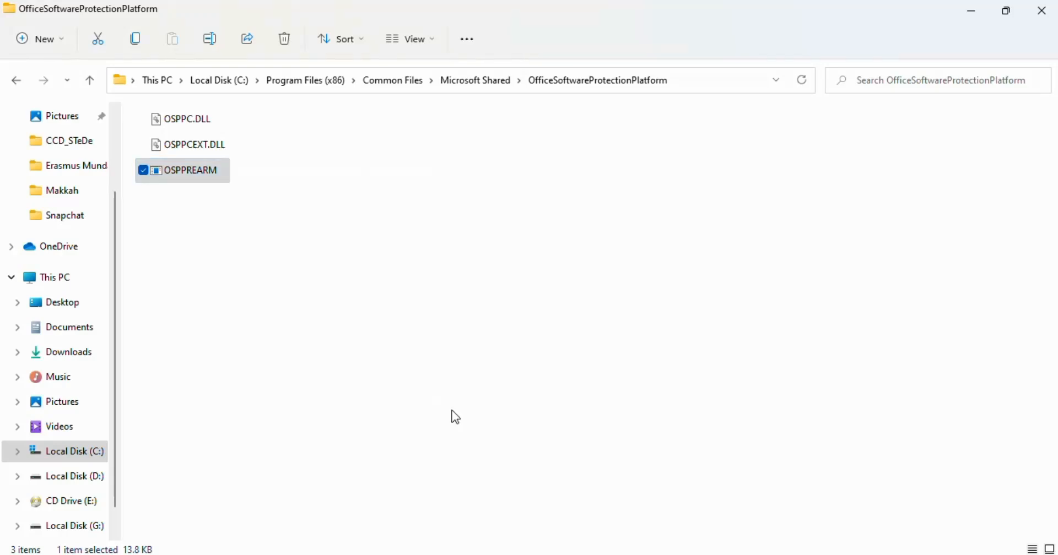
pyautogui.moveTo(1022, 7)
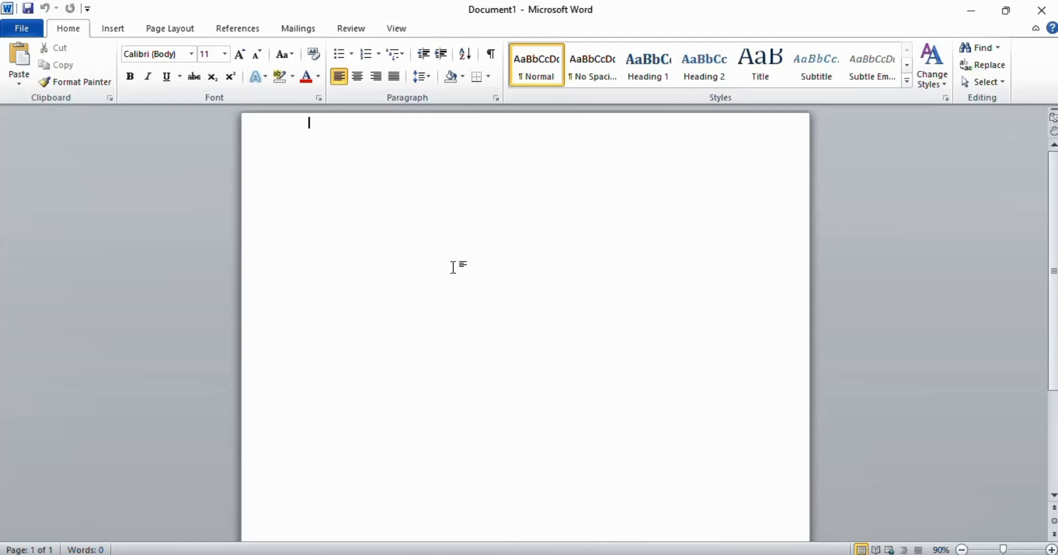
pyautogui.moveTo(665, 283)
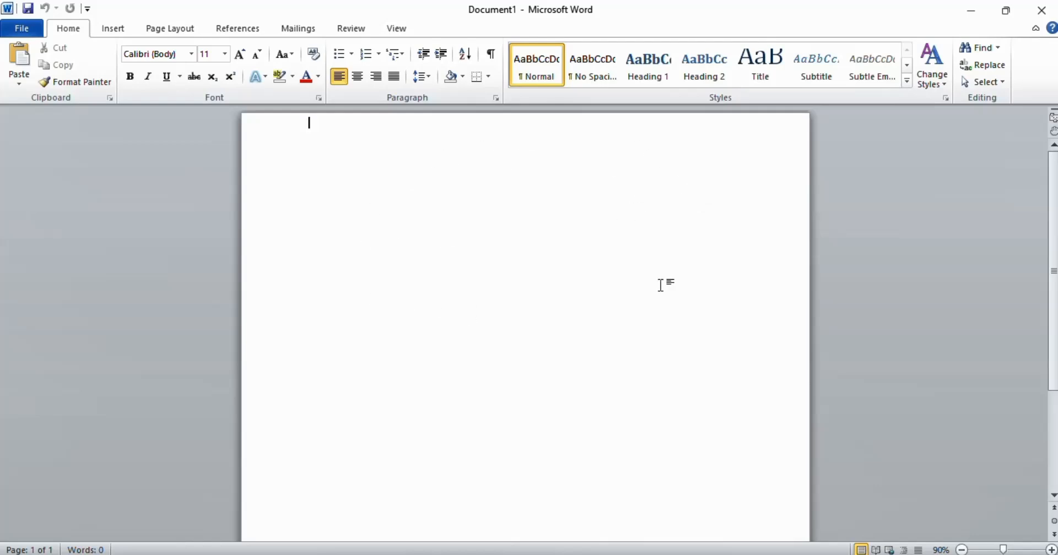
pyautogui.moveTo(740, 95)
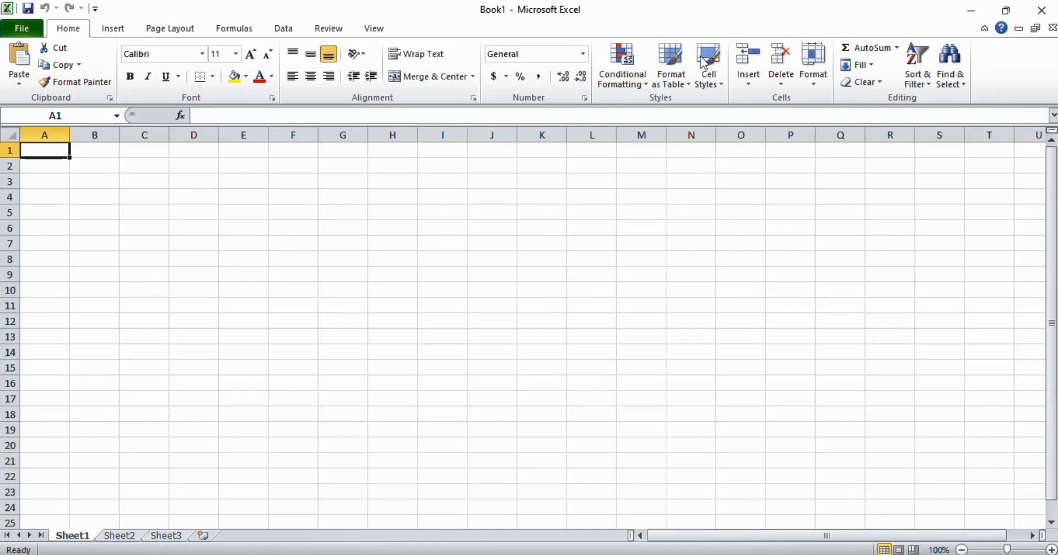
pyautogui.moveTo(609, 254)
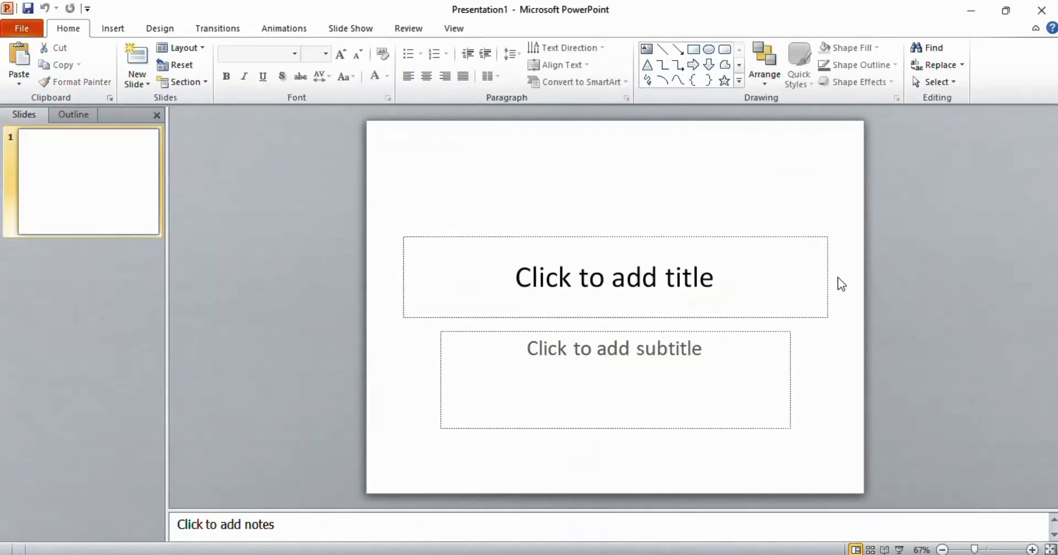
pyautogui.moveTo(729, 412)
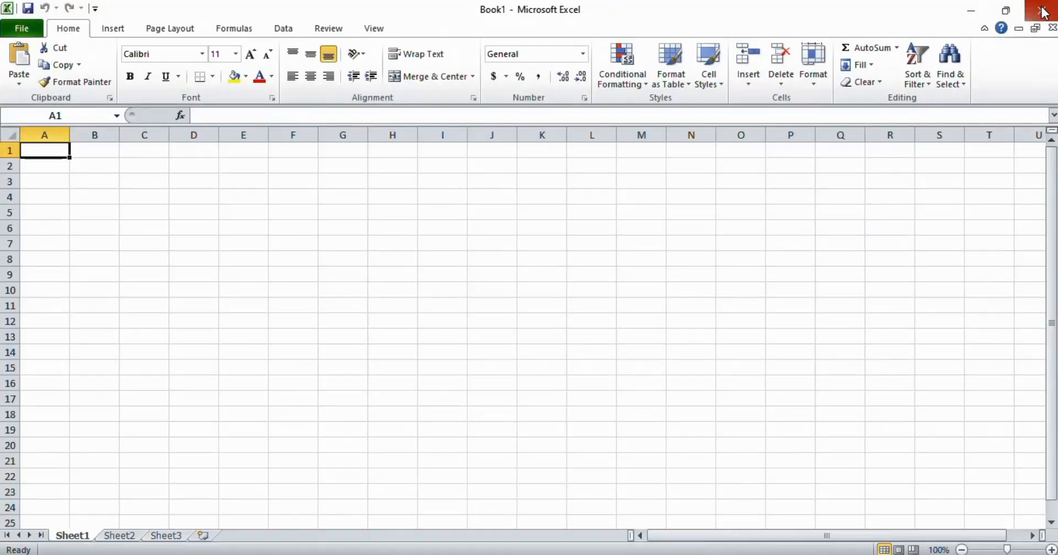
# - Close Excel after confirming it opened without the activation error
pyautogui.click(1043, 10)
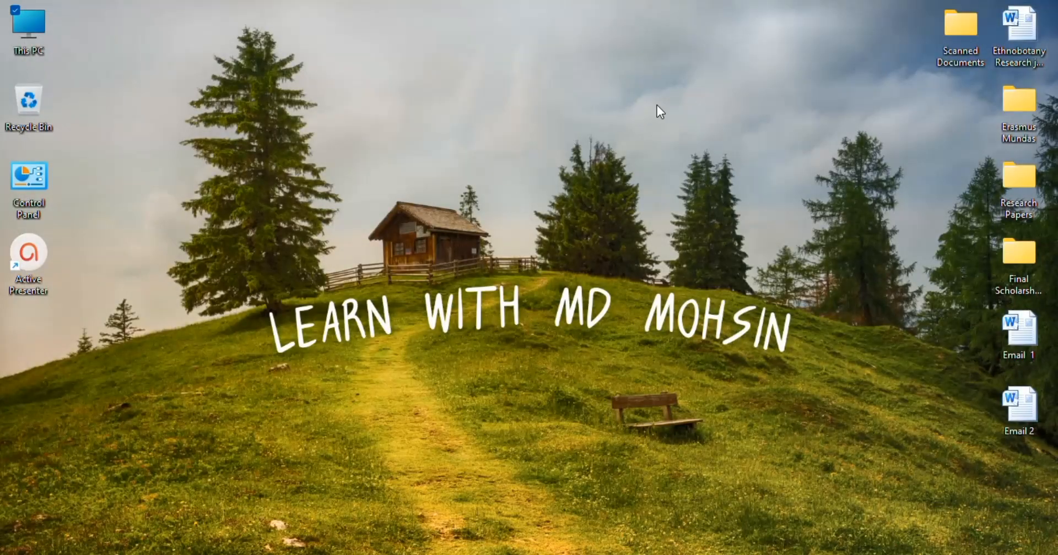
pyautogui.moveTo(588, 394)
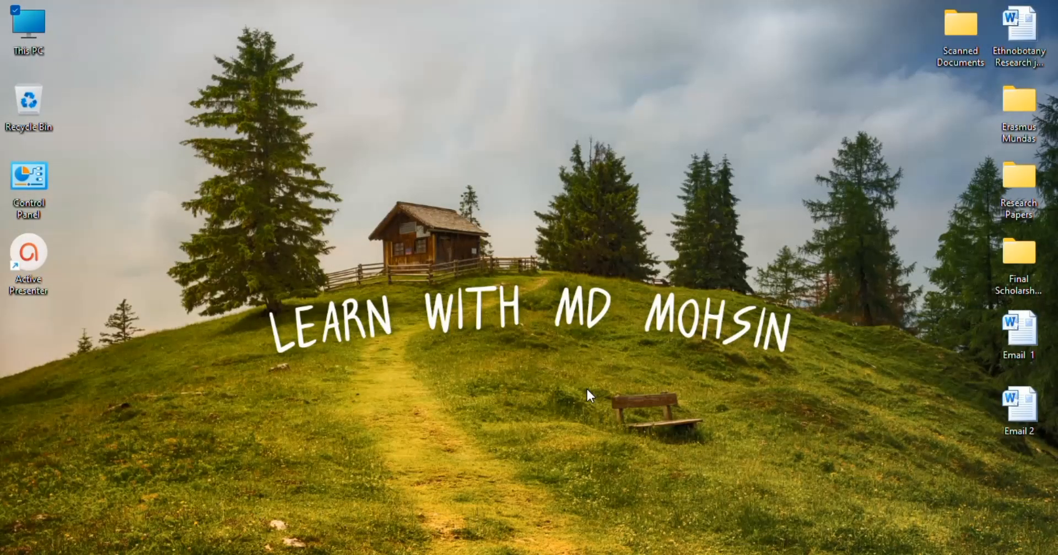